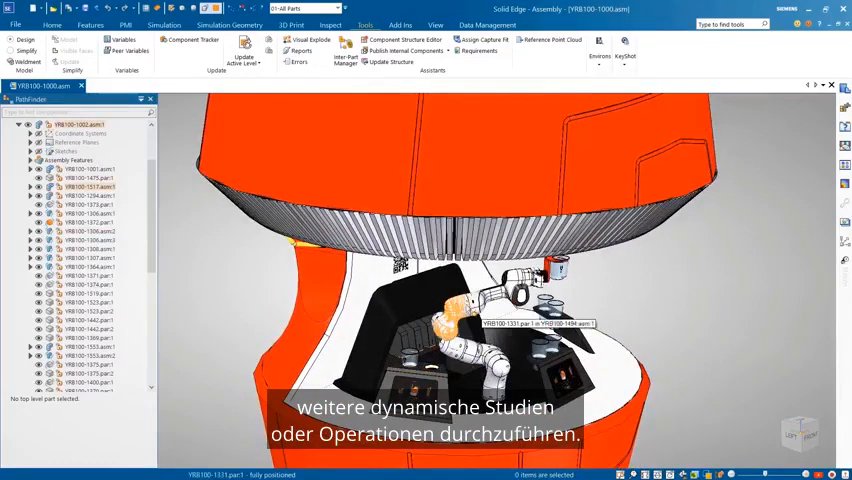
# - Switch the robot arm assembly into the Motion environment and start a new mechanism
pyautogui.click(490, 324)
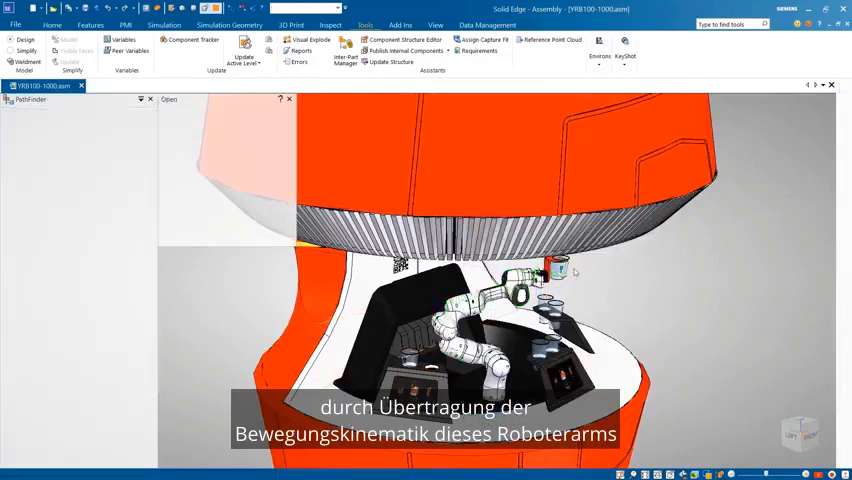
pyautogui.click(128, 84)
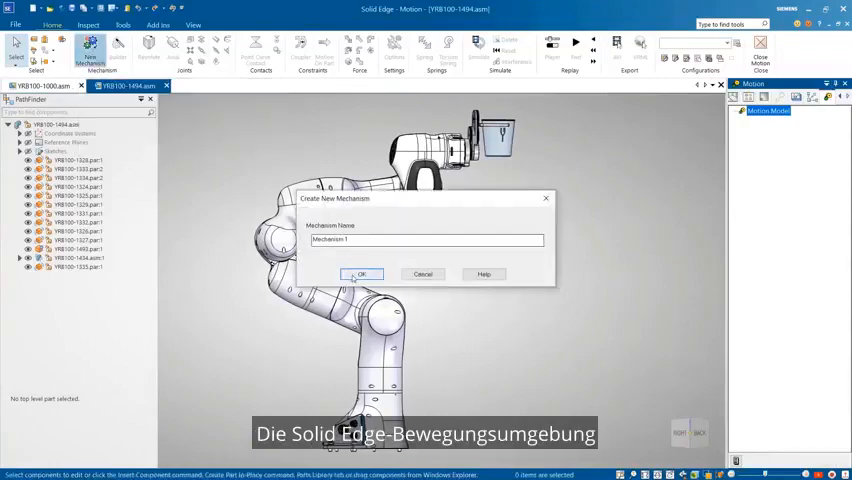
# - Confirm Mechanism 1 and assign its moving part, ground part and revolute joints
pyautogui.click(362, 274)
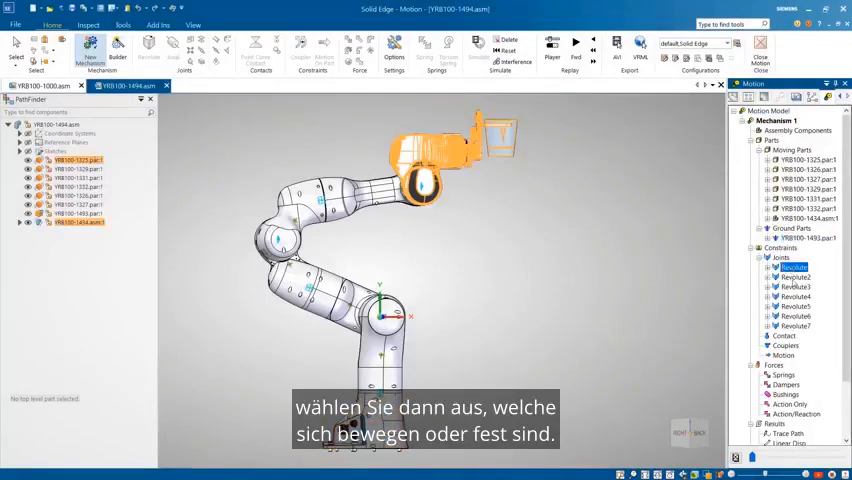
pyautogui.click(792, 296)
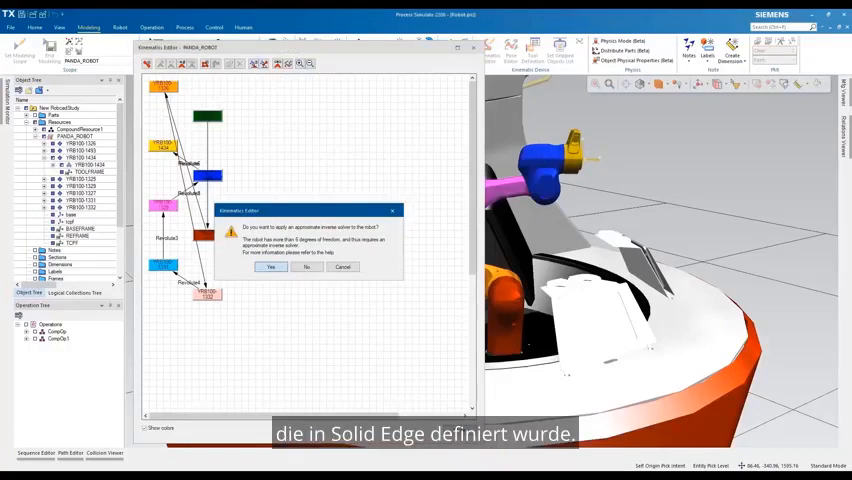
# - Accept the Kinematics Editor prompt with Yes and return to the cell view
pyautogui.click(272, 268)
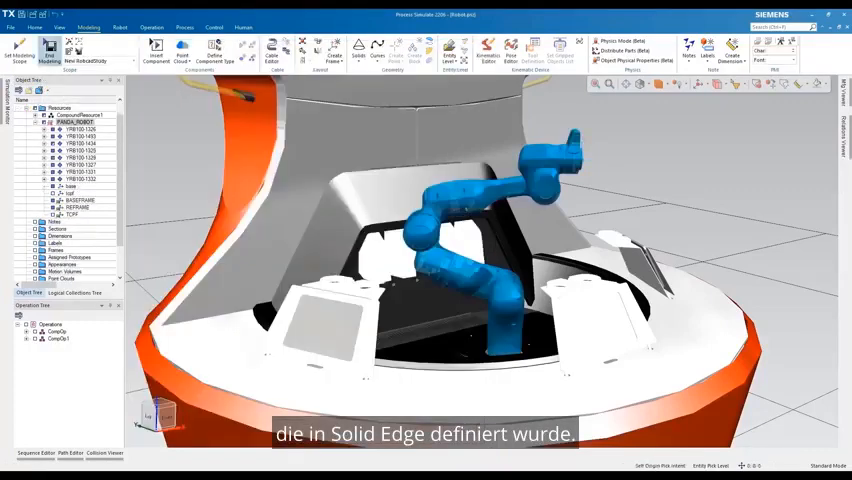